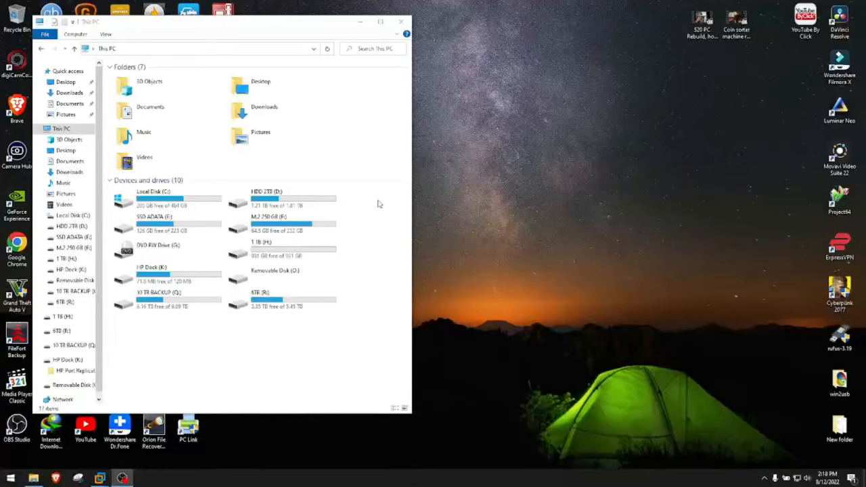
Open the empty 1 TB (H:) drive from This PC and reposition the window.
{"action": "left_click", "coordinate": [291, 249]}
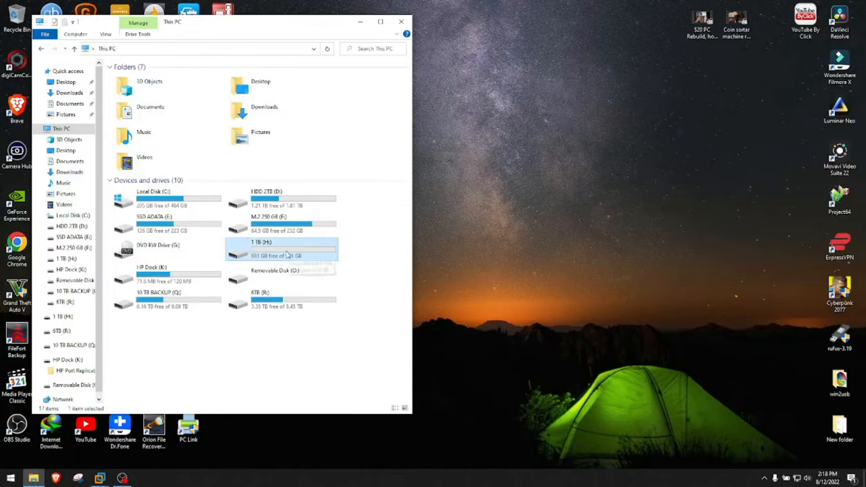
{"action": "mouse_move", "coordinate": [260, 254]}
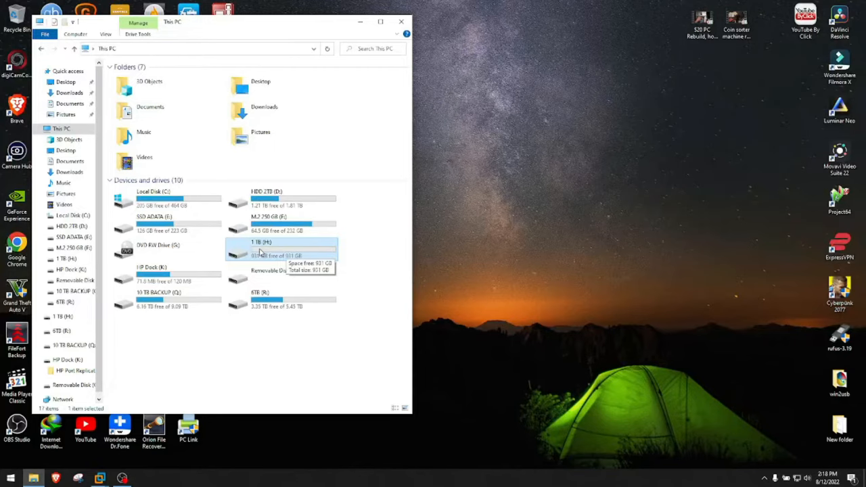
{"action": "double_click", "coordinate": [260, 251]}
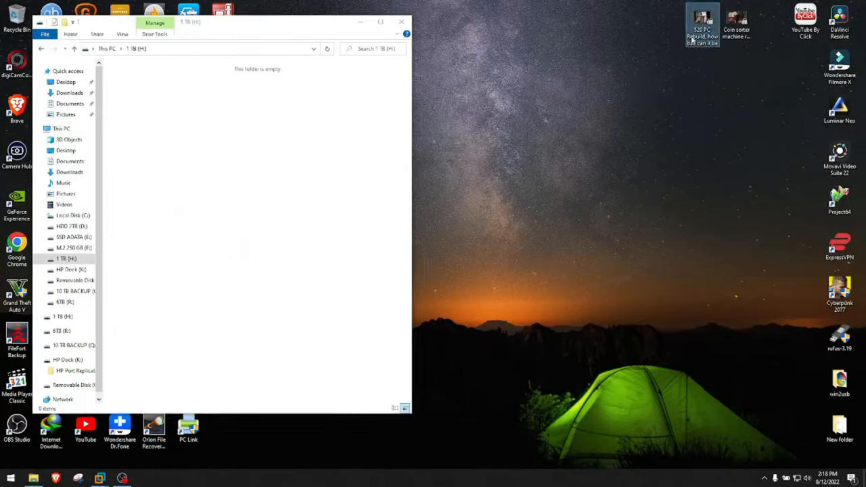
{"action": "mouse_move", "coordinate": [736, 27]}
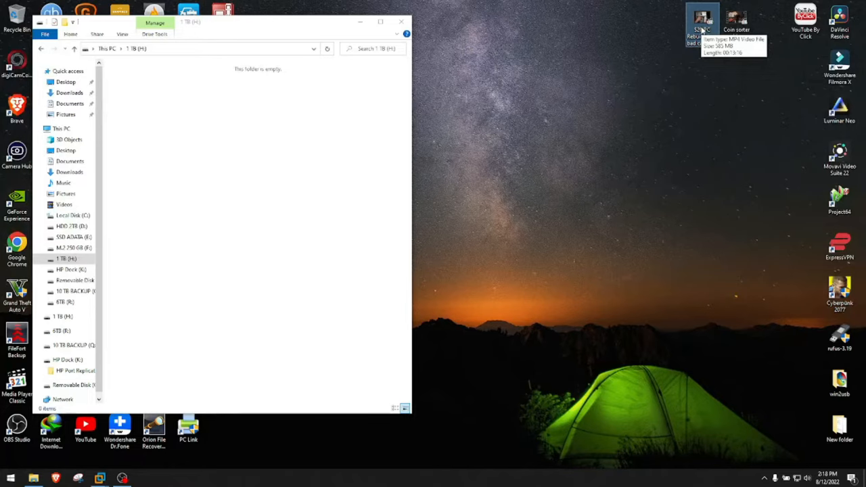
{"action": "left_click_drag", "start_coordinate": [703, 24], "coordinate": [244, 189]}
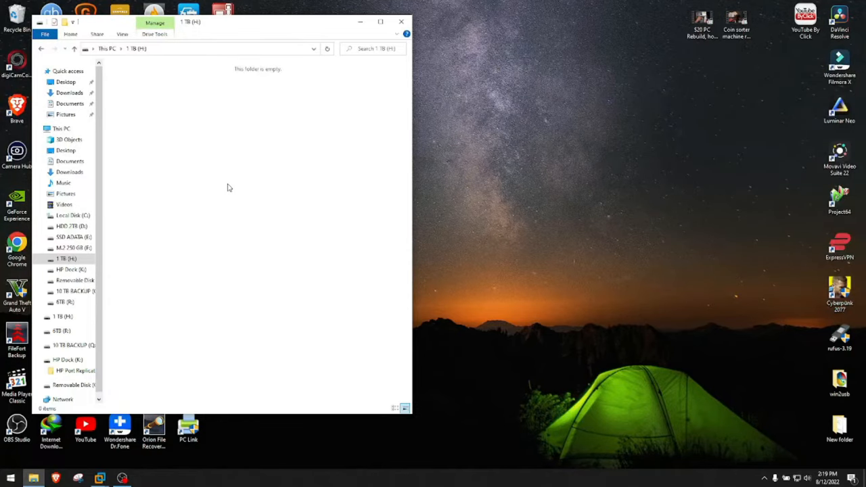
{"action": "mouse_move", "coordinate": [404, 22]}
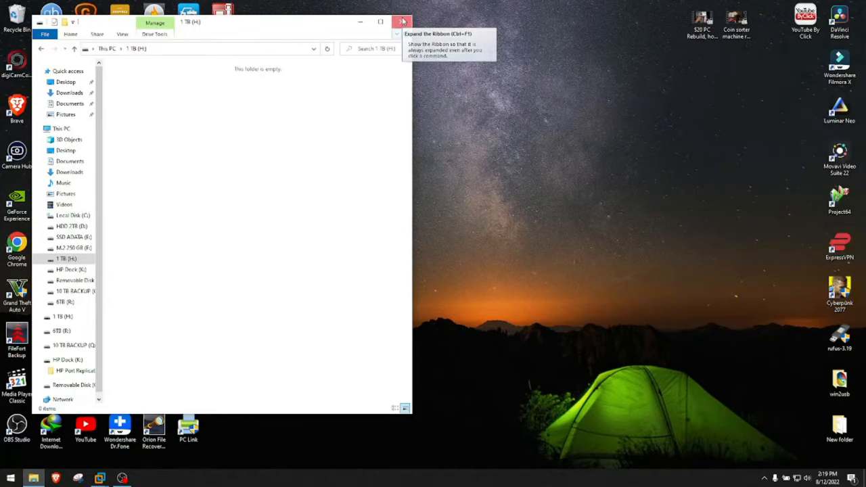
Launch Disk Management via 'disk' search, review the 1 TB (H:) volume's properties on Disk 11, then close them.
{"action": "type", "text": "disk"}
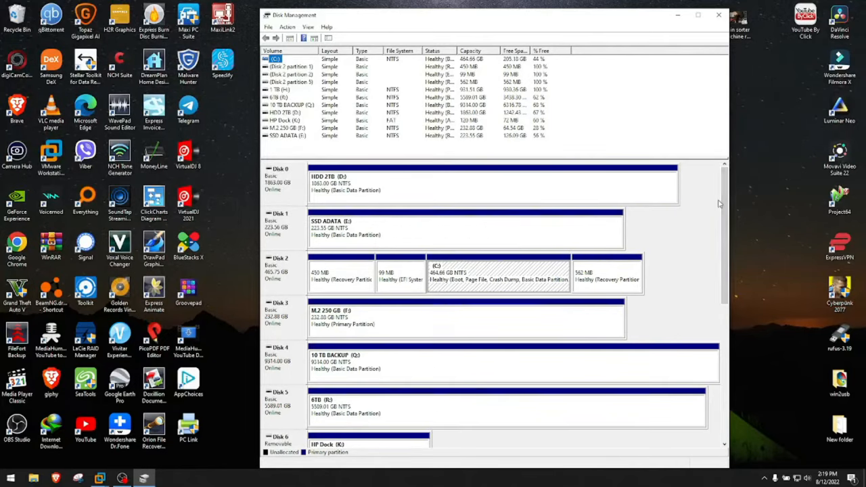
{"action": "mouse_move", "coordinate": [569, 222]}
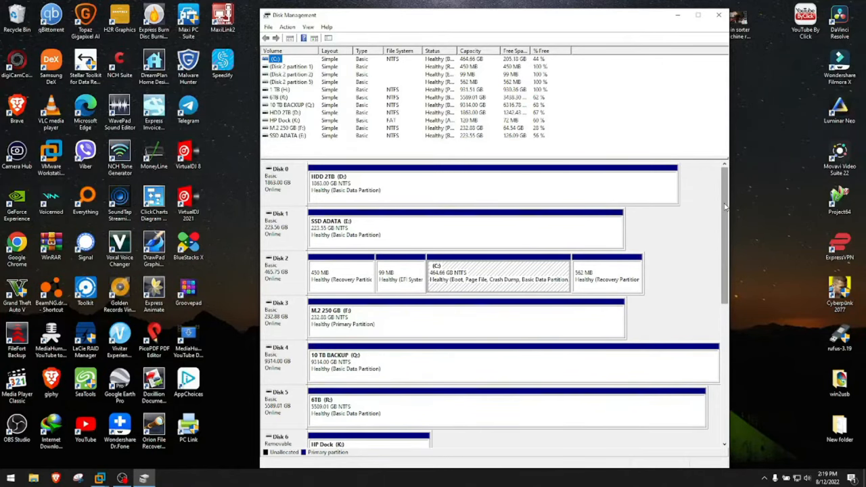
{"action": "scroll", "scroll_direction": "down", "scroll_amount": 3}
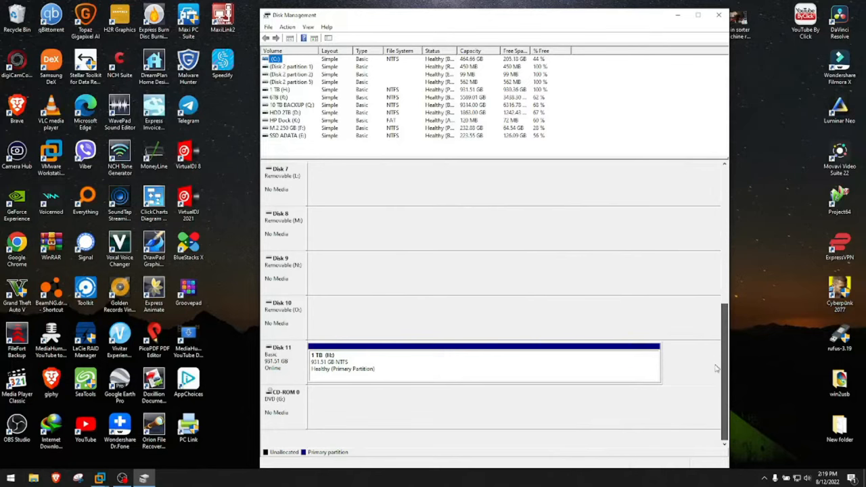
{"action": "mouse_move", "coordinate": [415, 368]}
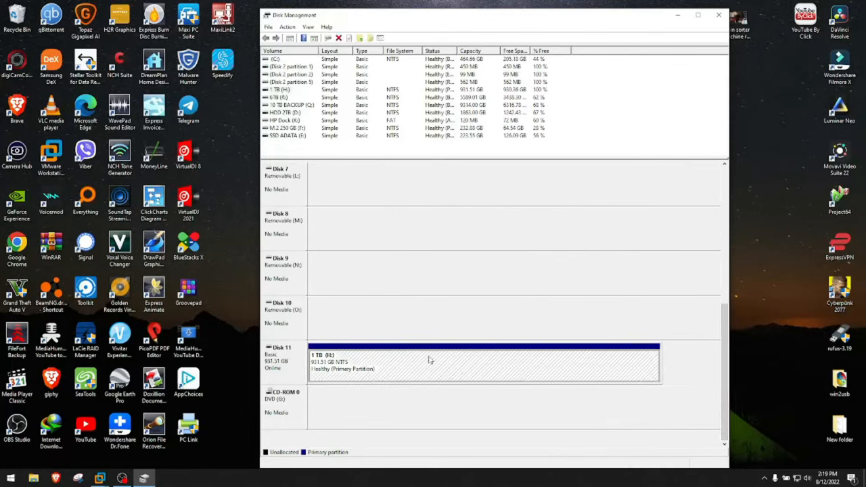
{"action": "right_click", "coordinate": [430, 363]}
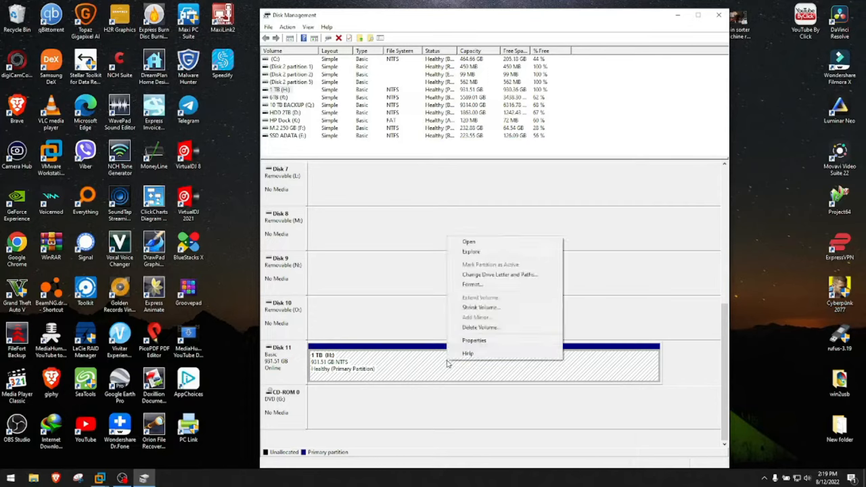
{"action": "left_click", "coordinate": [474, 341]}
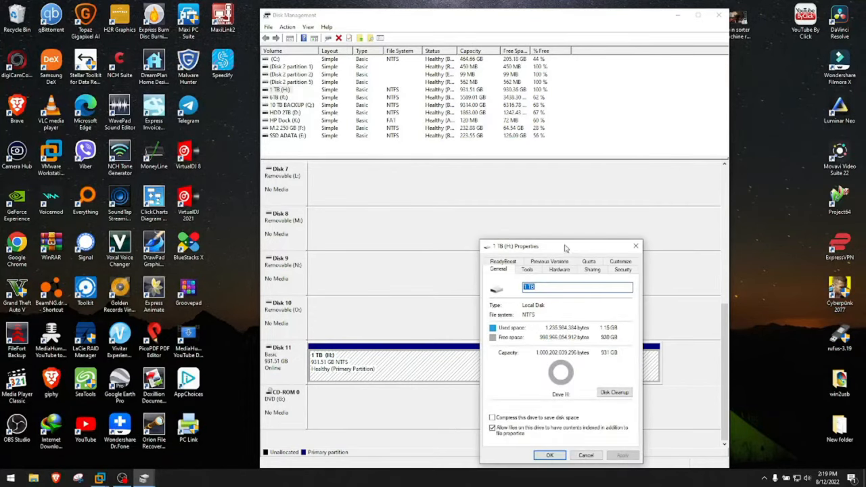
{"action": "left_click_drag", "start_coordinate": [565, 247], "coordinate": [535, 179]}
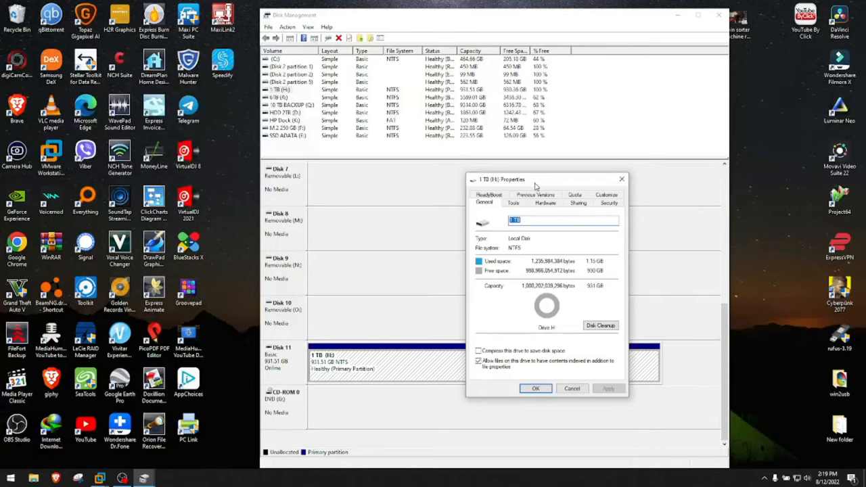
{"action": "mouse_move", "coordinate": [621, 180]}
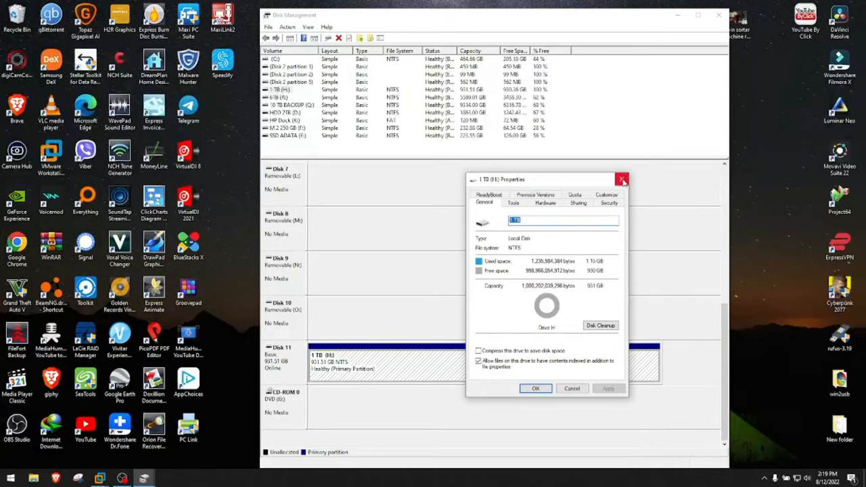
{"action": "left_click", "coordinate": [622, 178]}
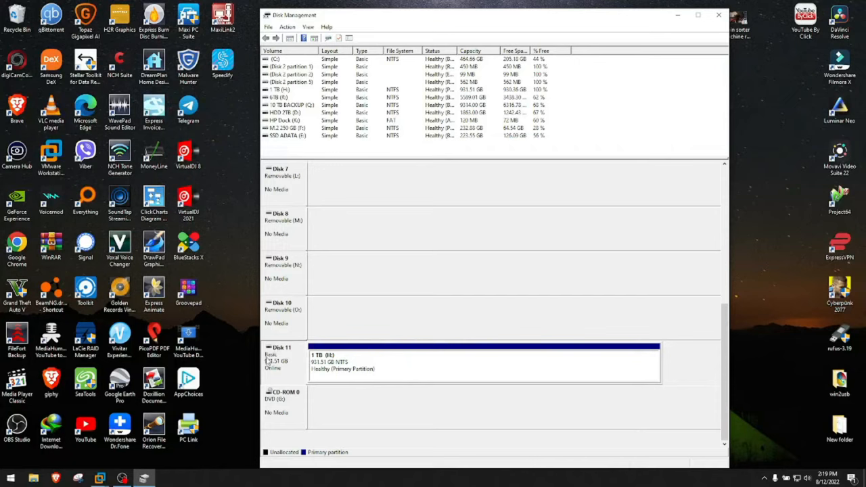
Show Disk 11's Policies page, currently Quick removal with write caching off.
{"action": "right_click", "coordinate": [284, 360]}
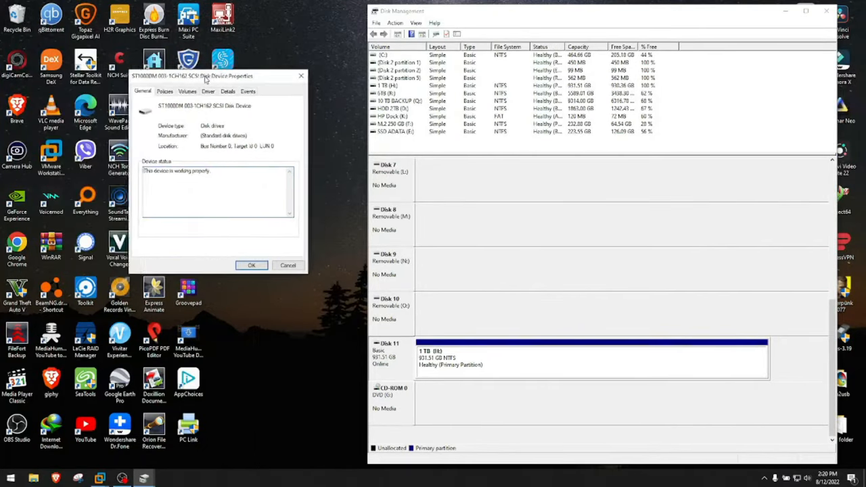
{"action": "left_click_drag", "start_coordinate": [196, 76], "coordinate": [237, 79]}
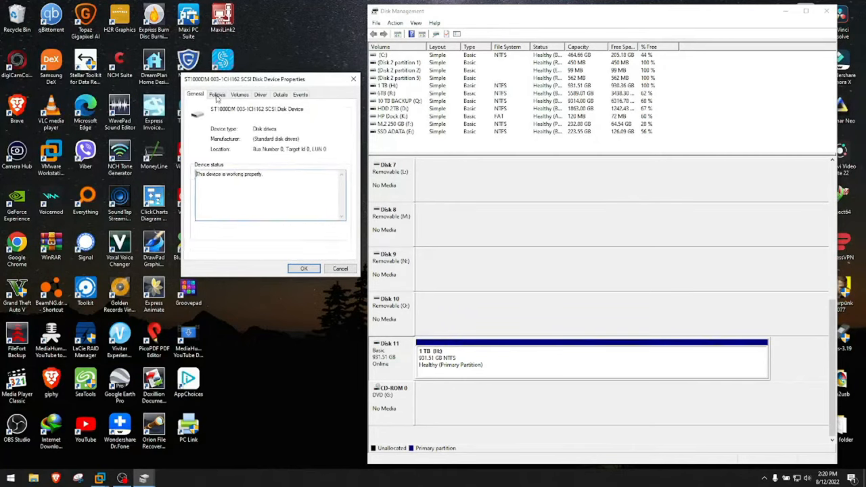
{"action": "left_click", "coordinate": [217, 95]}
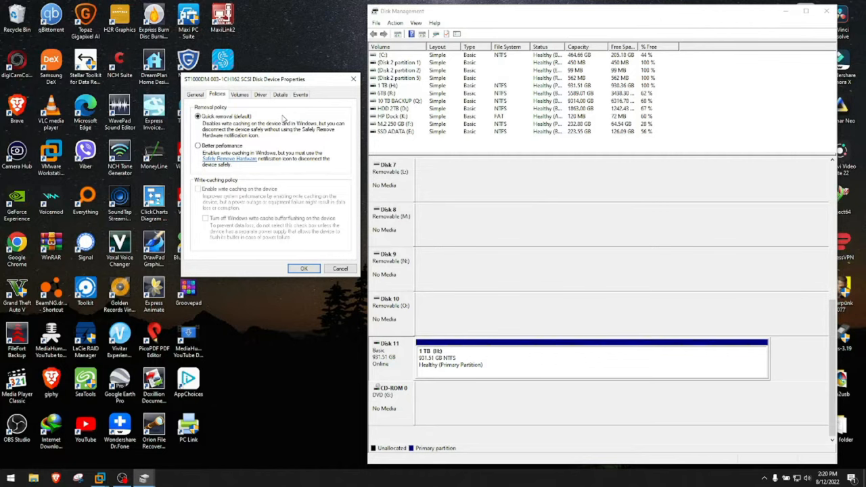
Switch Disk 11 to Better performance with write caching enabled and apply the policies.
{"action": "left_click", "coordinate": [198, 147]}
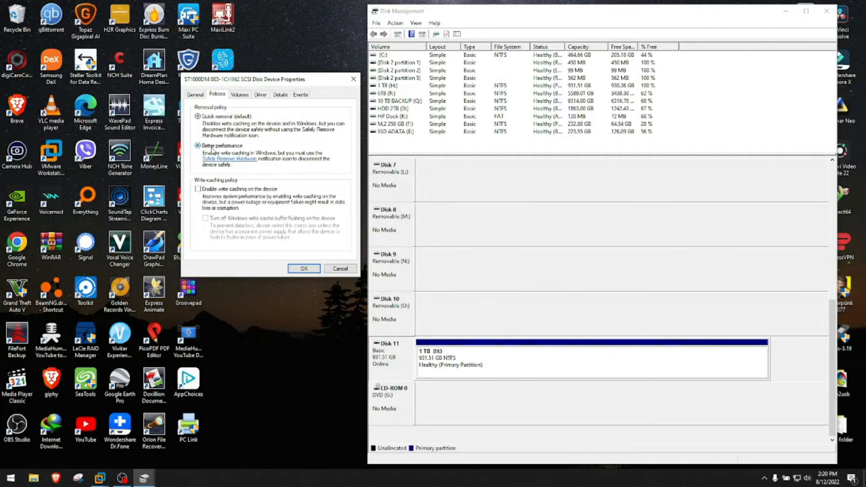
{"action": "left_click", "coordinate": [197, 146]}
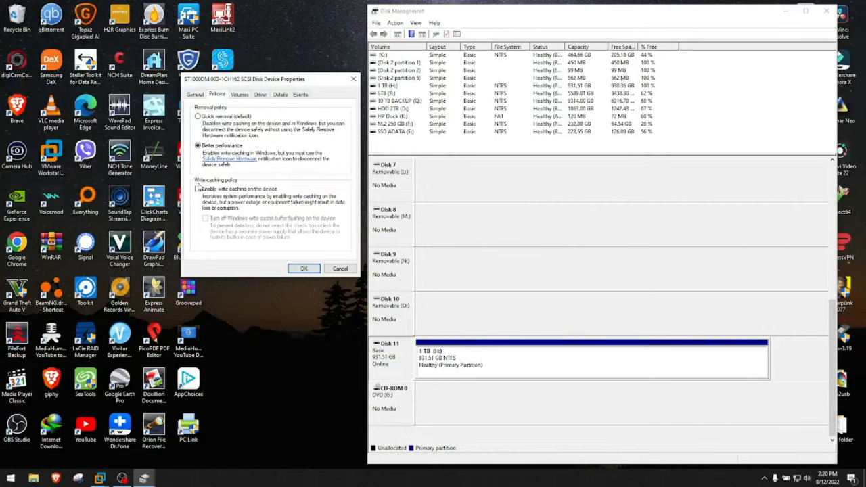
{"action": "left_click", "coordinate": [198, 190]}
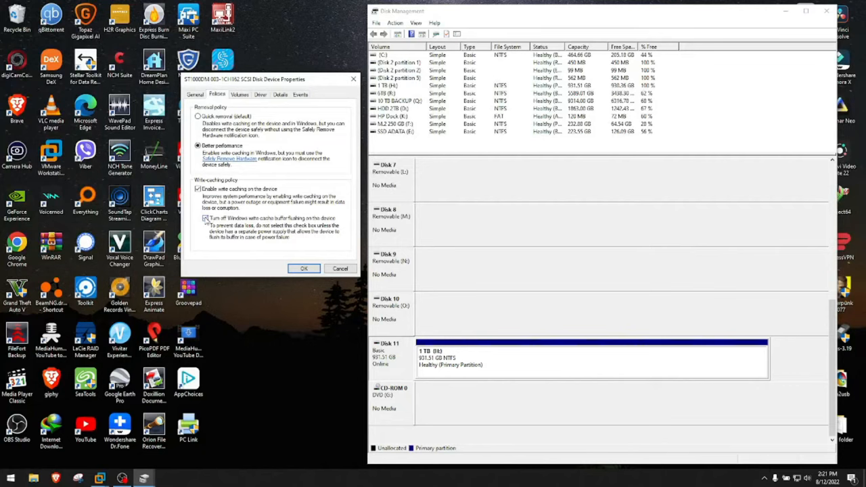
{"action": "left_click", "coordinate": [204, 217]}
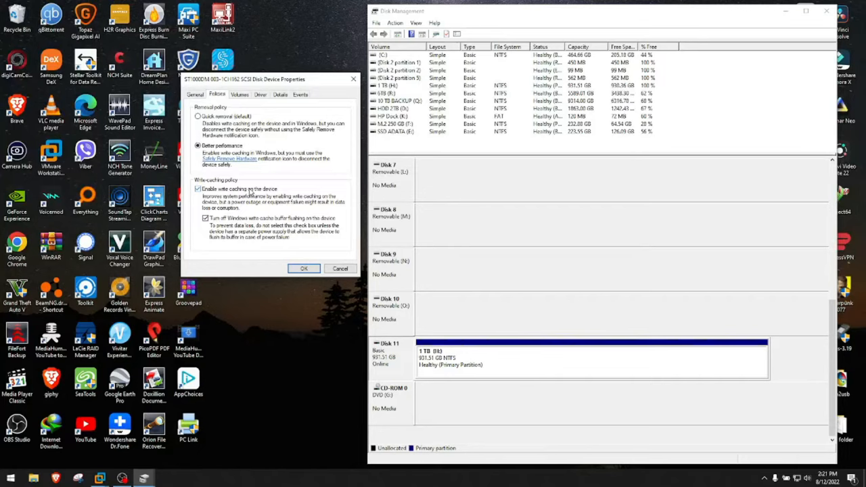
{"action": "left_click", "coordinate": [303, 268]}
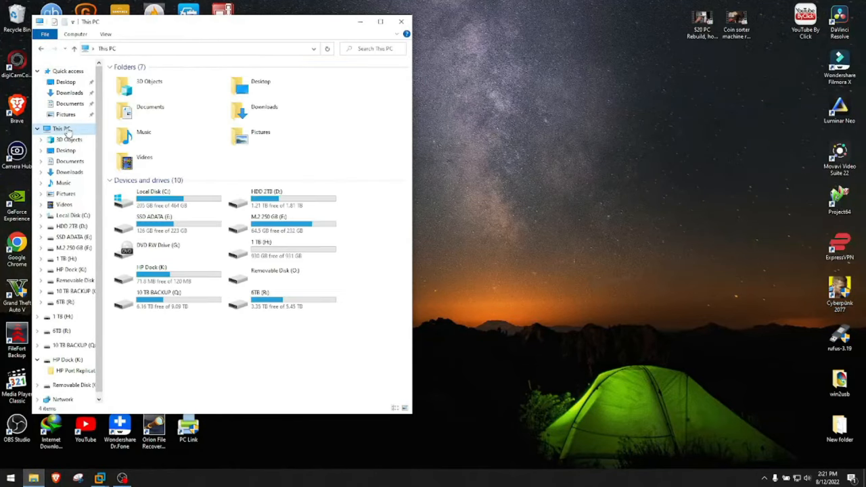
Move the two test videos from 1 TB (H:) to the desktop and close File Explorer.
{"action": "left_click", "coordinate": [264, 247]}
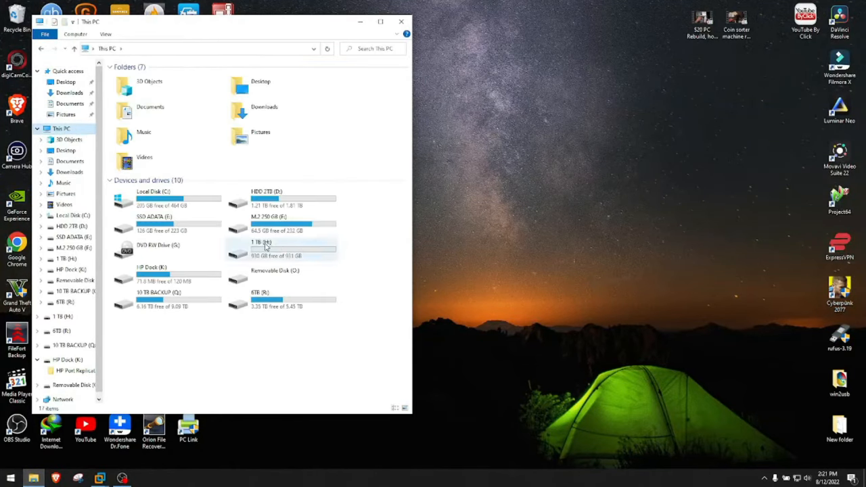
{"action": "double_click", "coordinate": [260, 245]}
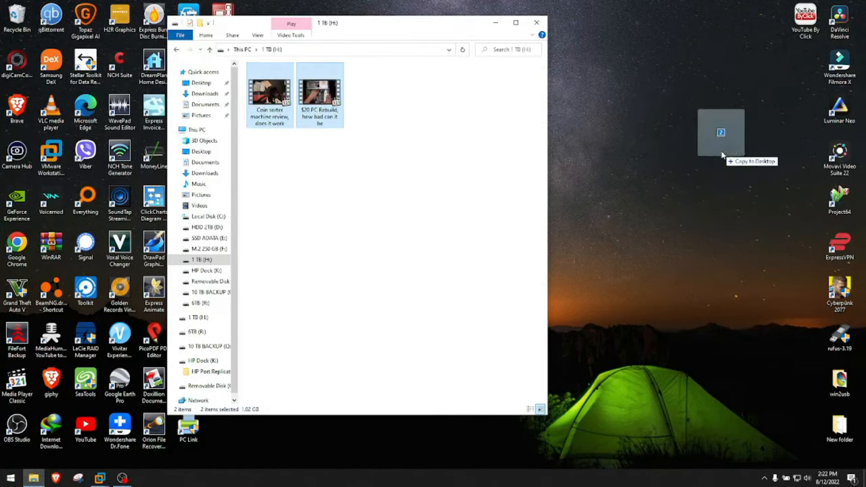
{"action": "left_click_drag", "start_coordinate": [295, 95], "coordinate": [736, 183]}
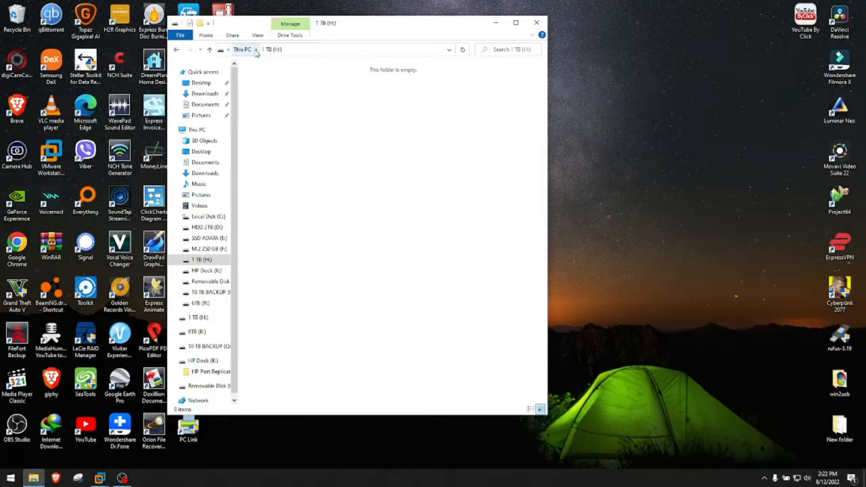
{"action": "left_click", "coordinate": [536, 22]}
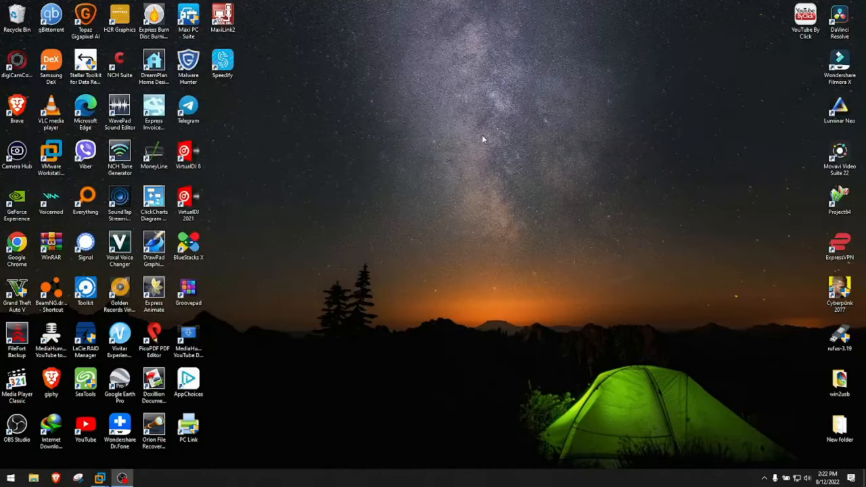
{"action": "mouse_move", "coordinate": [349, 224]}
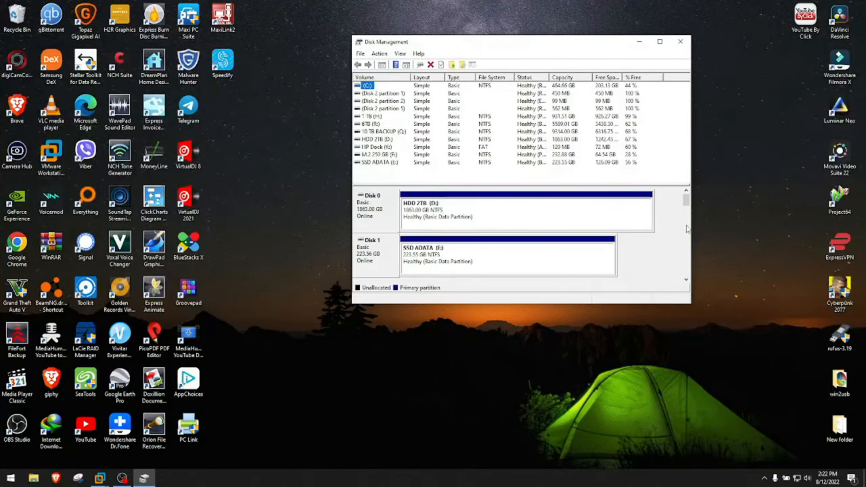
Maximize Disk Management and scroll the disk map to Disk 11.
{"action": "left_click", "coordinate": [661, 41]}
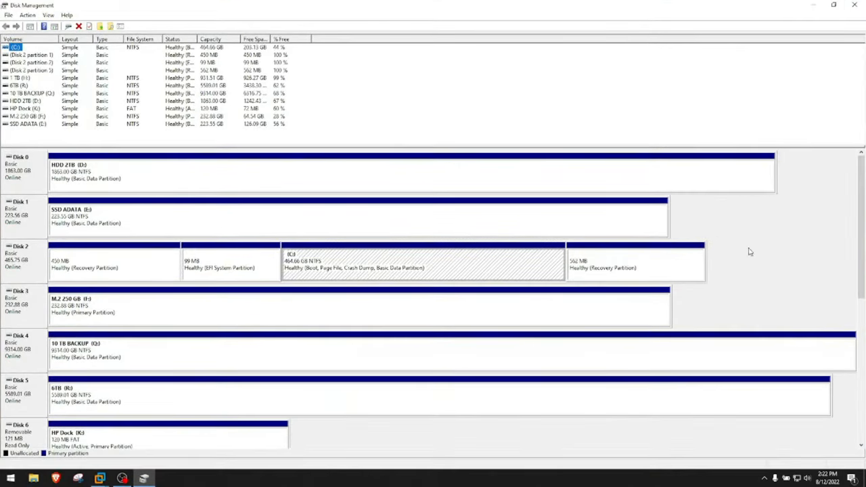
{"action": "scroll", "scroll_direction": "down", "scroll_amount": 3}
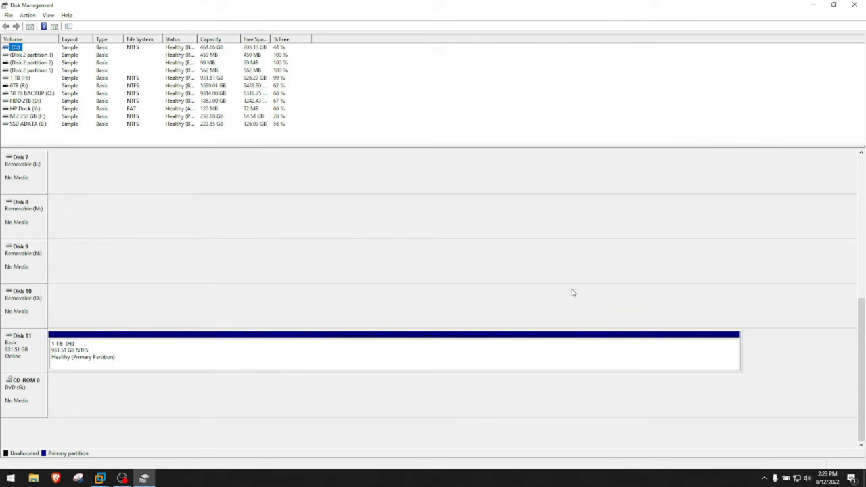
{"action": "mouse_move", "coordinate": [143, 341]}
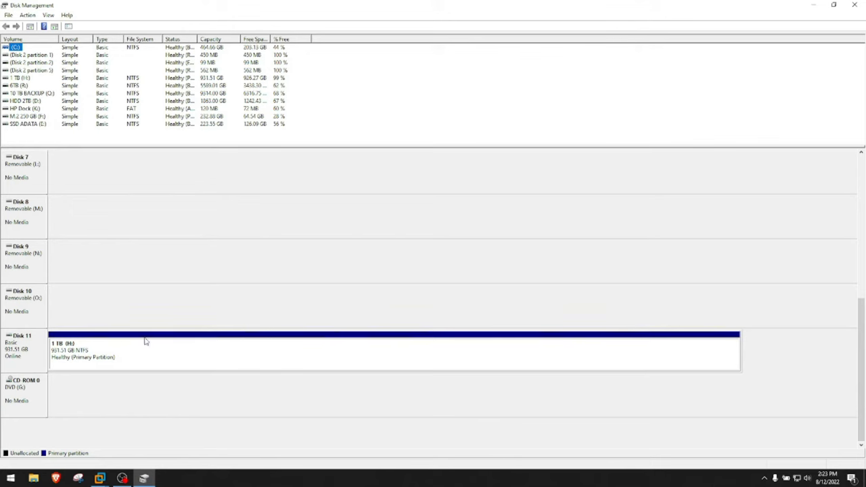
Revert Disk 11 to Quick removal with write caching disabled and apply.
{"action": "right_click", "coordinate": [136, 336]}
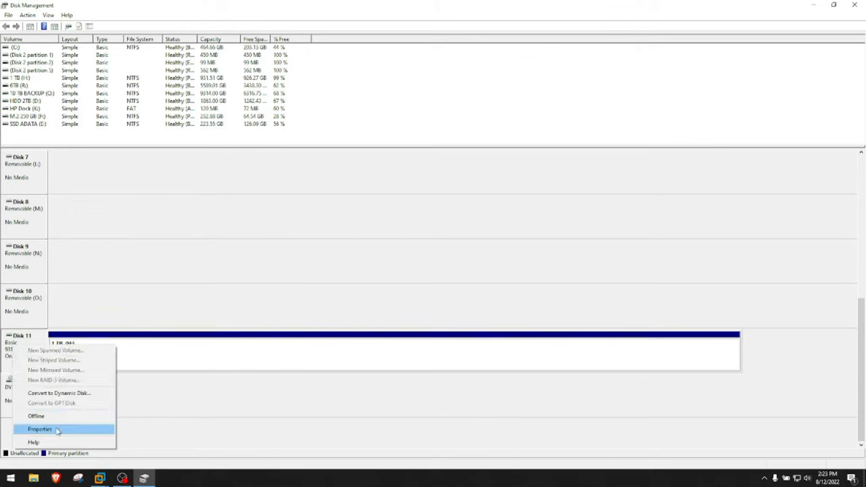
{"action": "left_click", "coordinate": [39, 429]}
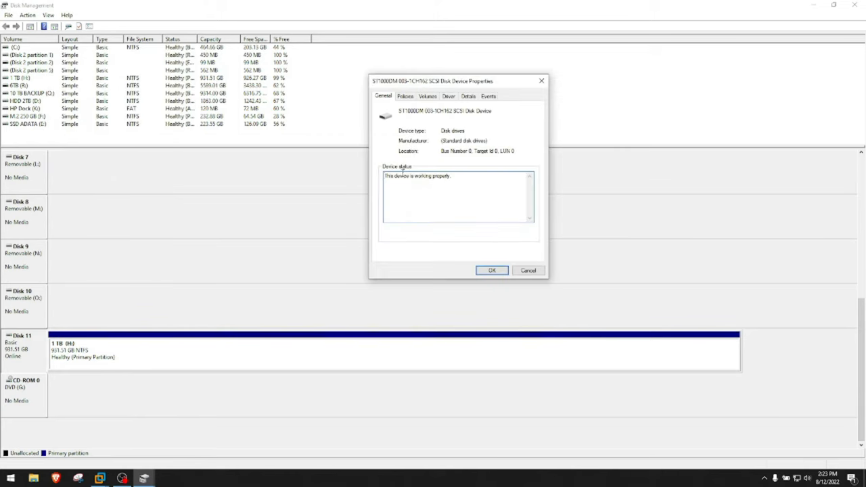
{"action": "left_click", "coordinate": [405, 95]}
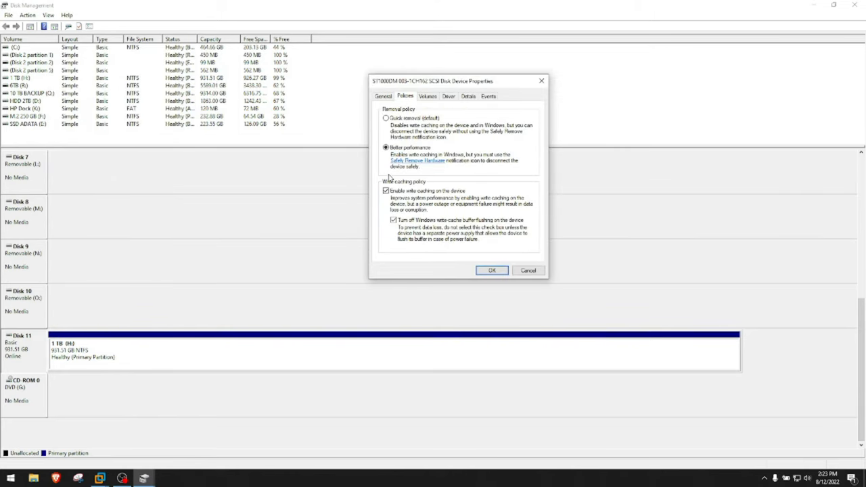
{"action": "left_click", "coordinate": [388, 190]}
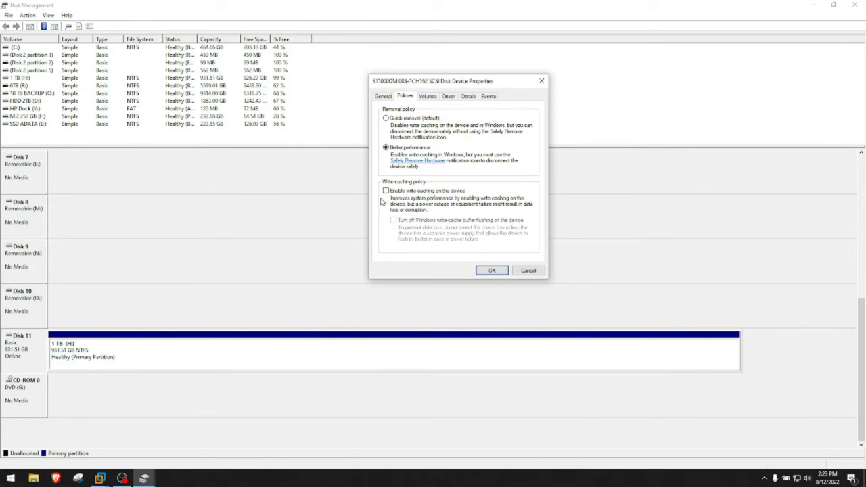
{"action": "left_click", "coordinate": [386, 118]}
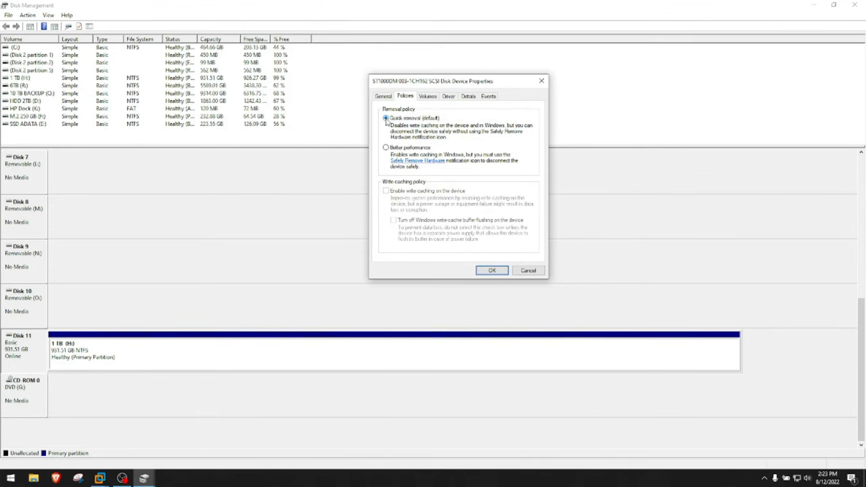
{"action": "left_click", "coordinate": [491, 271]}
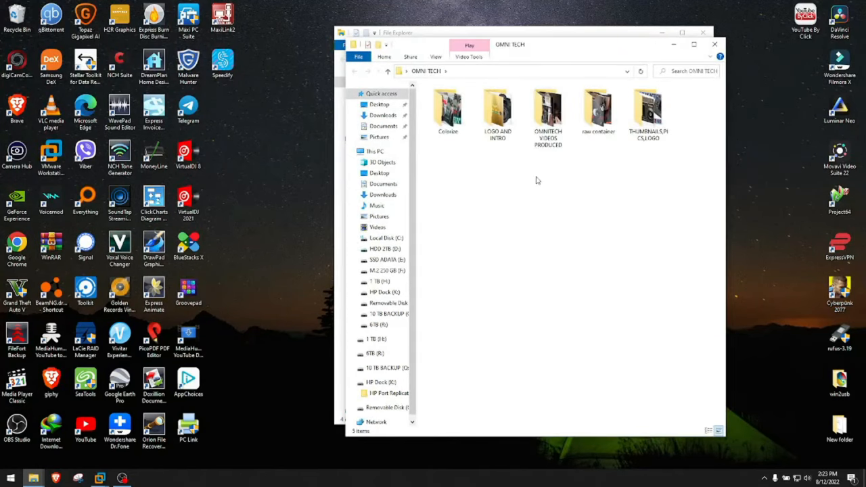
Check that the 1 TB (H:) drive is still empty and close File Explorer.
{"action": "double_click", "coordinate": [547, 108]}
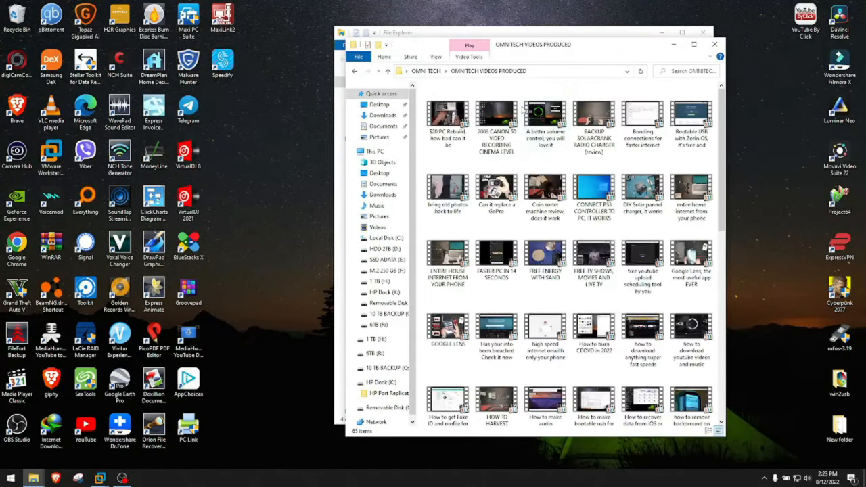
{"action": "left_click", "coordinate": [371, 82]}
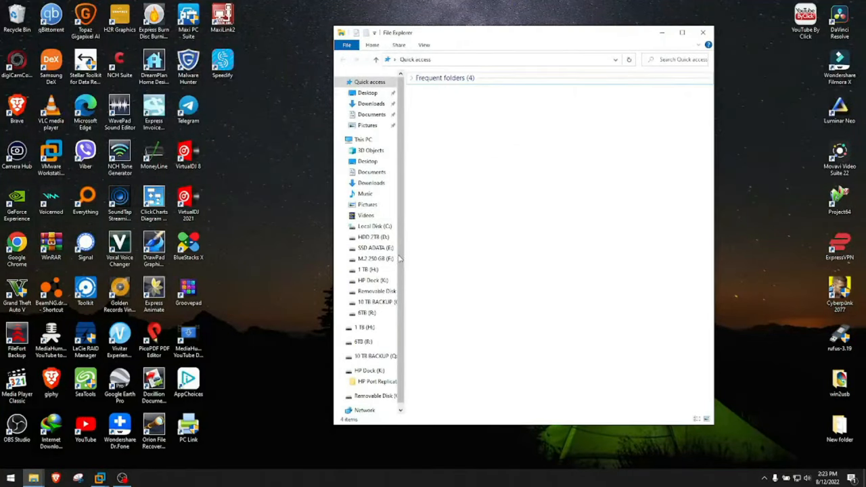
{"action": "left_click", "coordinate": [369, 270]}
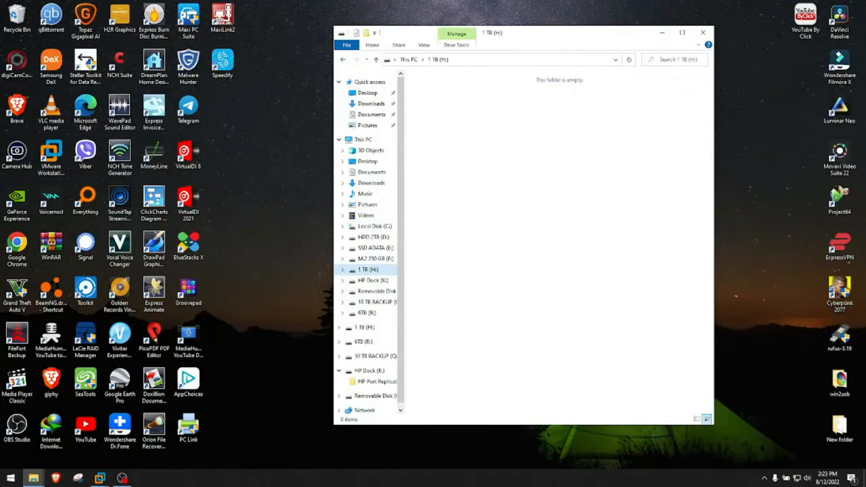
{"action": "mouse_move", "coordinate": [566, 215]}
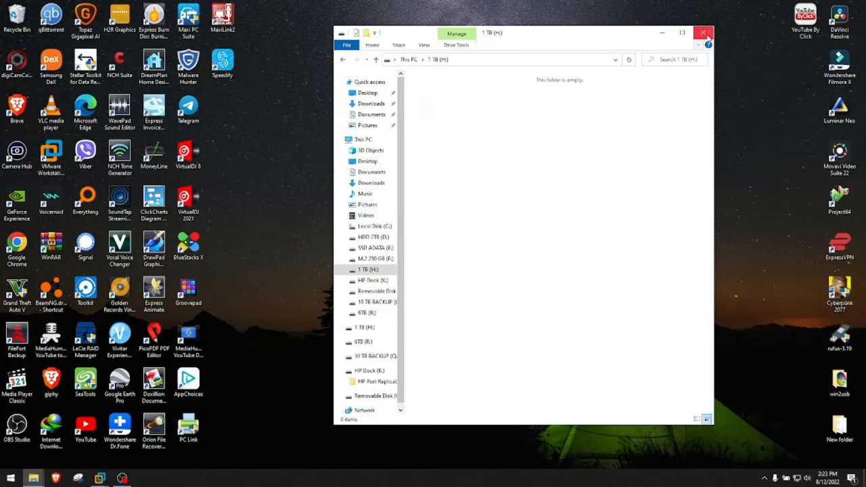
{"action": "left_click", "coordinate": [704, 33]}
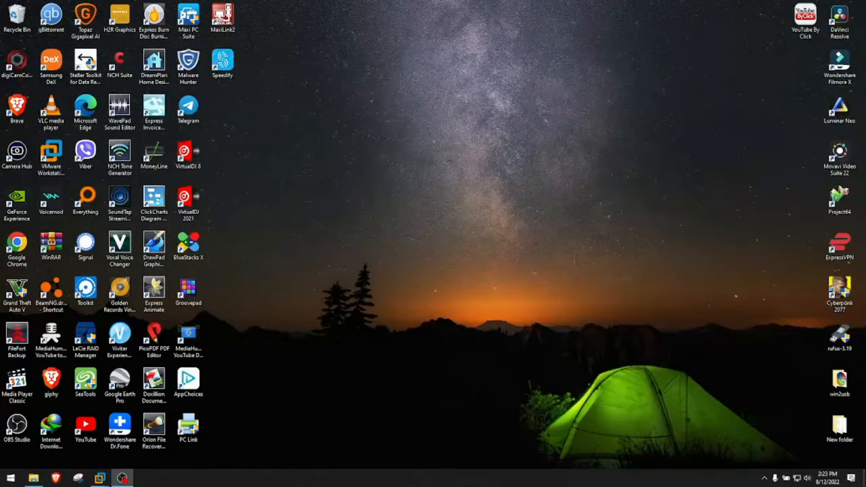
Confirm the USB disk keeps Better performance with write caching enabled, then close Disk Management.
{"action": "left_click", "coordinate": [11, 478]}
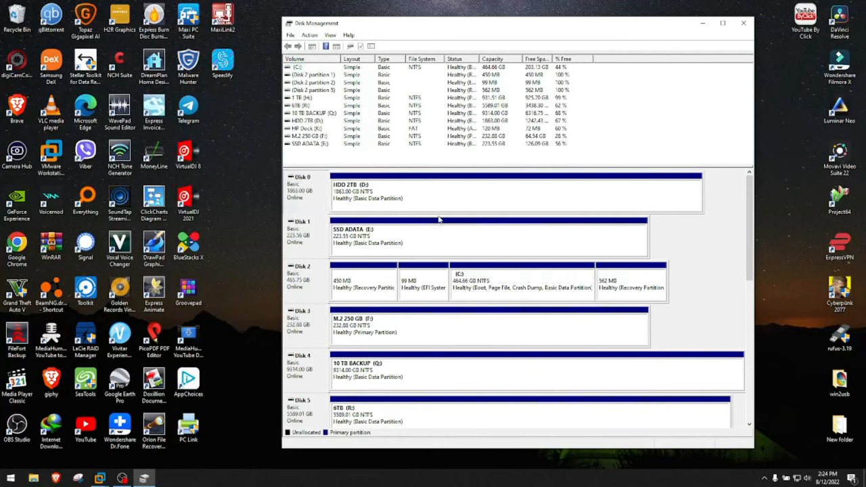
{"action": "mouse_move", "coordinate": [479, 379]}
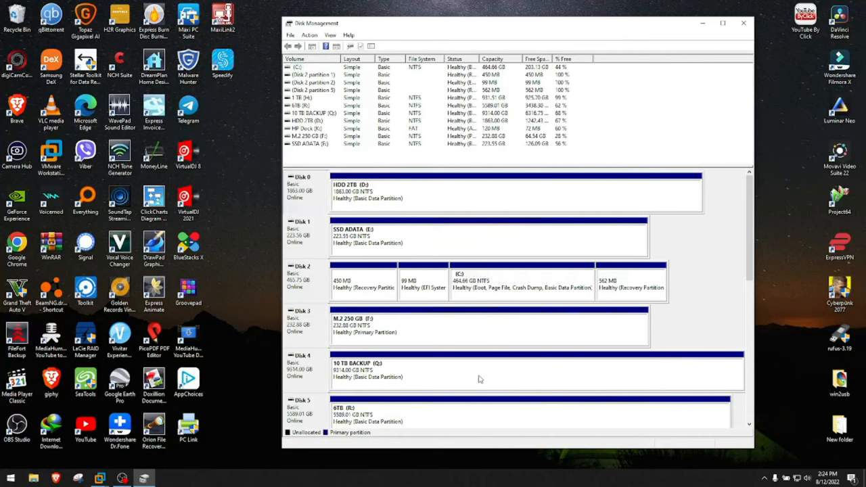
{"action": "mouse_move", "coordinate": [325, 371]}
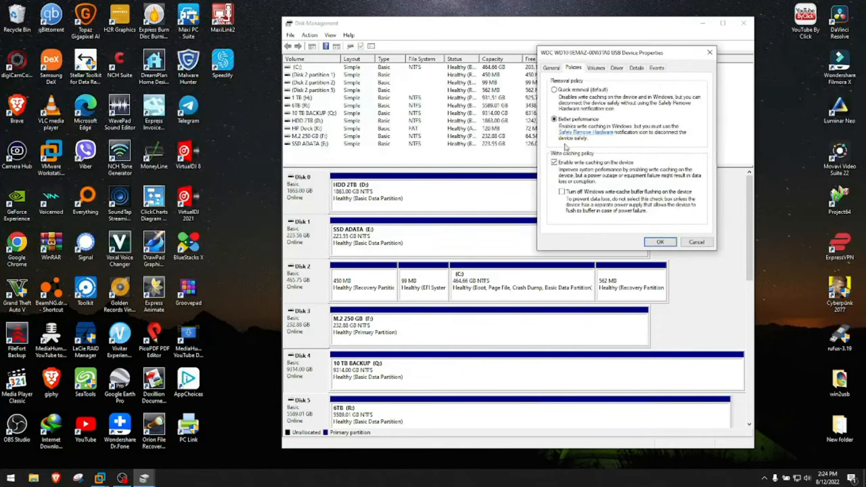
{"action": "left_click", "coordinate": [560, 192]}
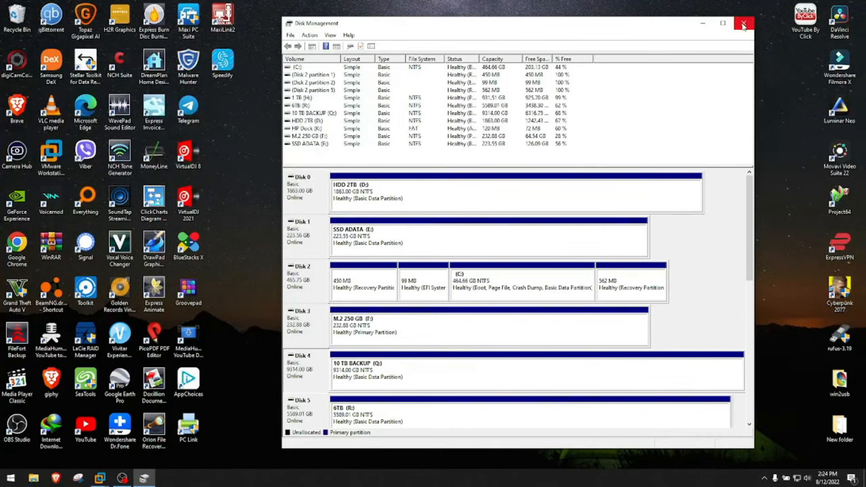
{"action": "left_click", "coordinate": [745, 23]}
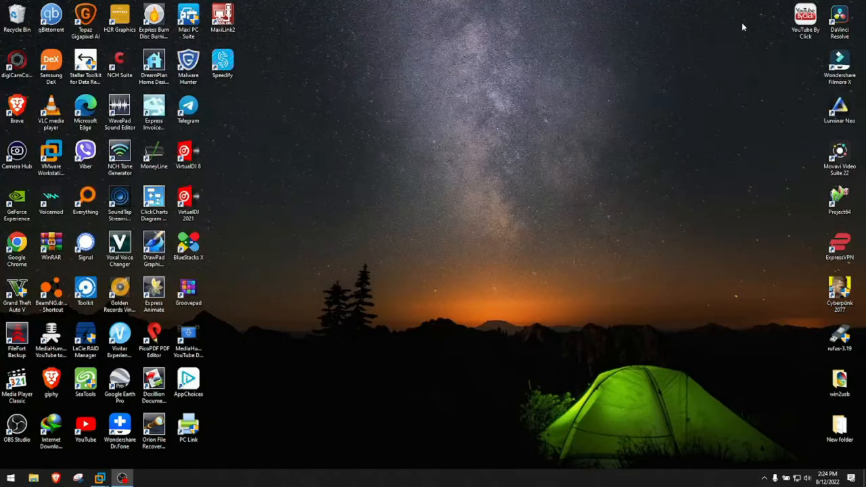